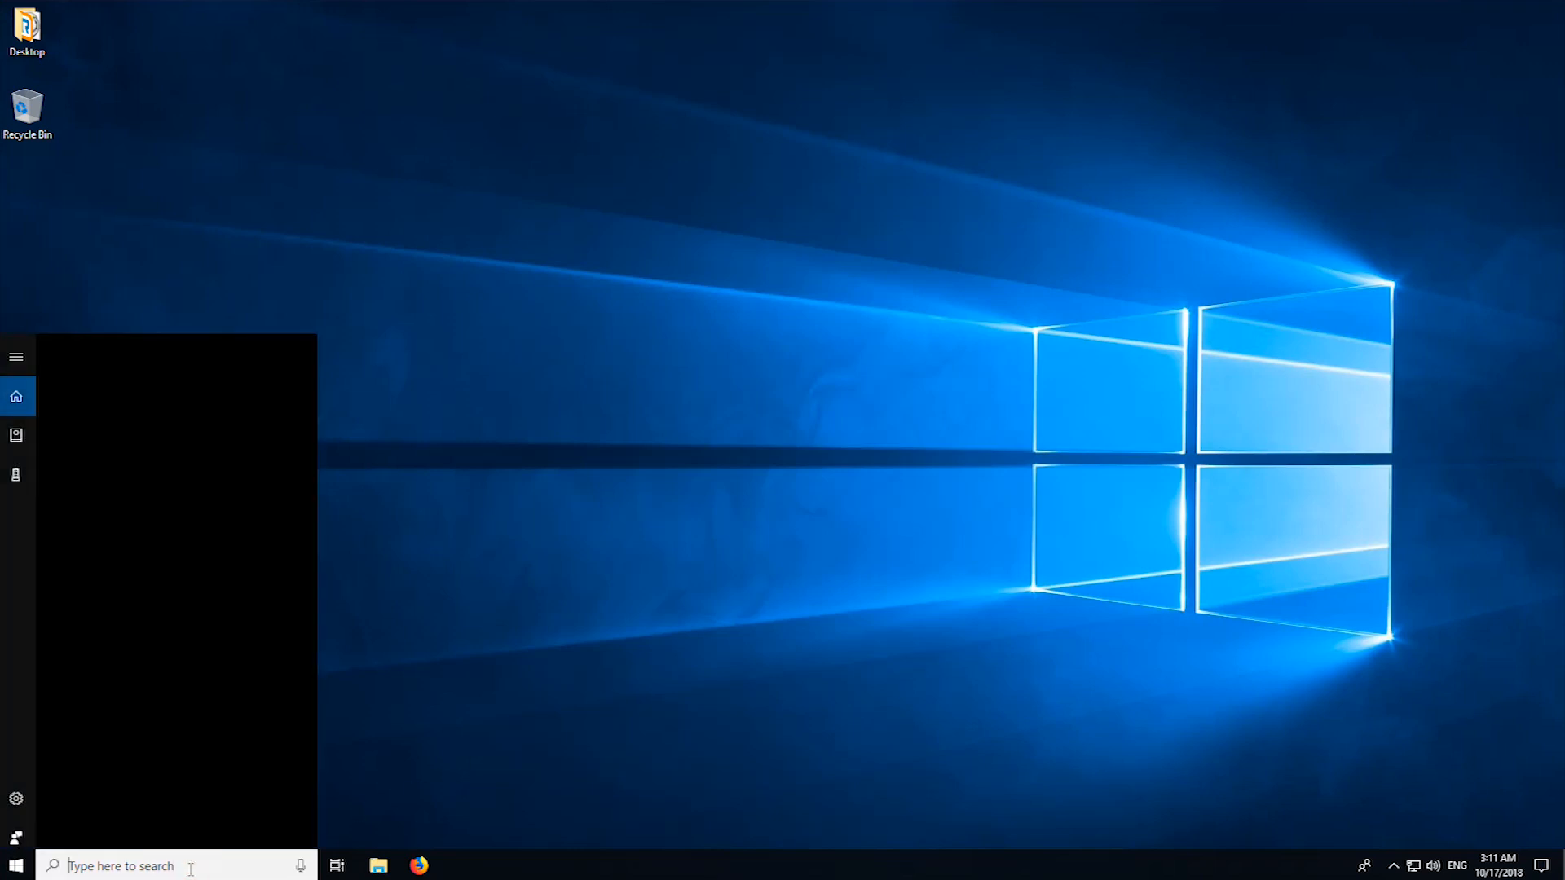
Search the Start menu for 'services' to find the Services app
{"action": "type", "text": "services"}
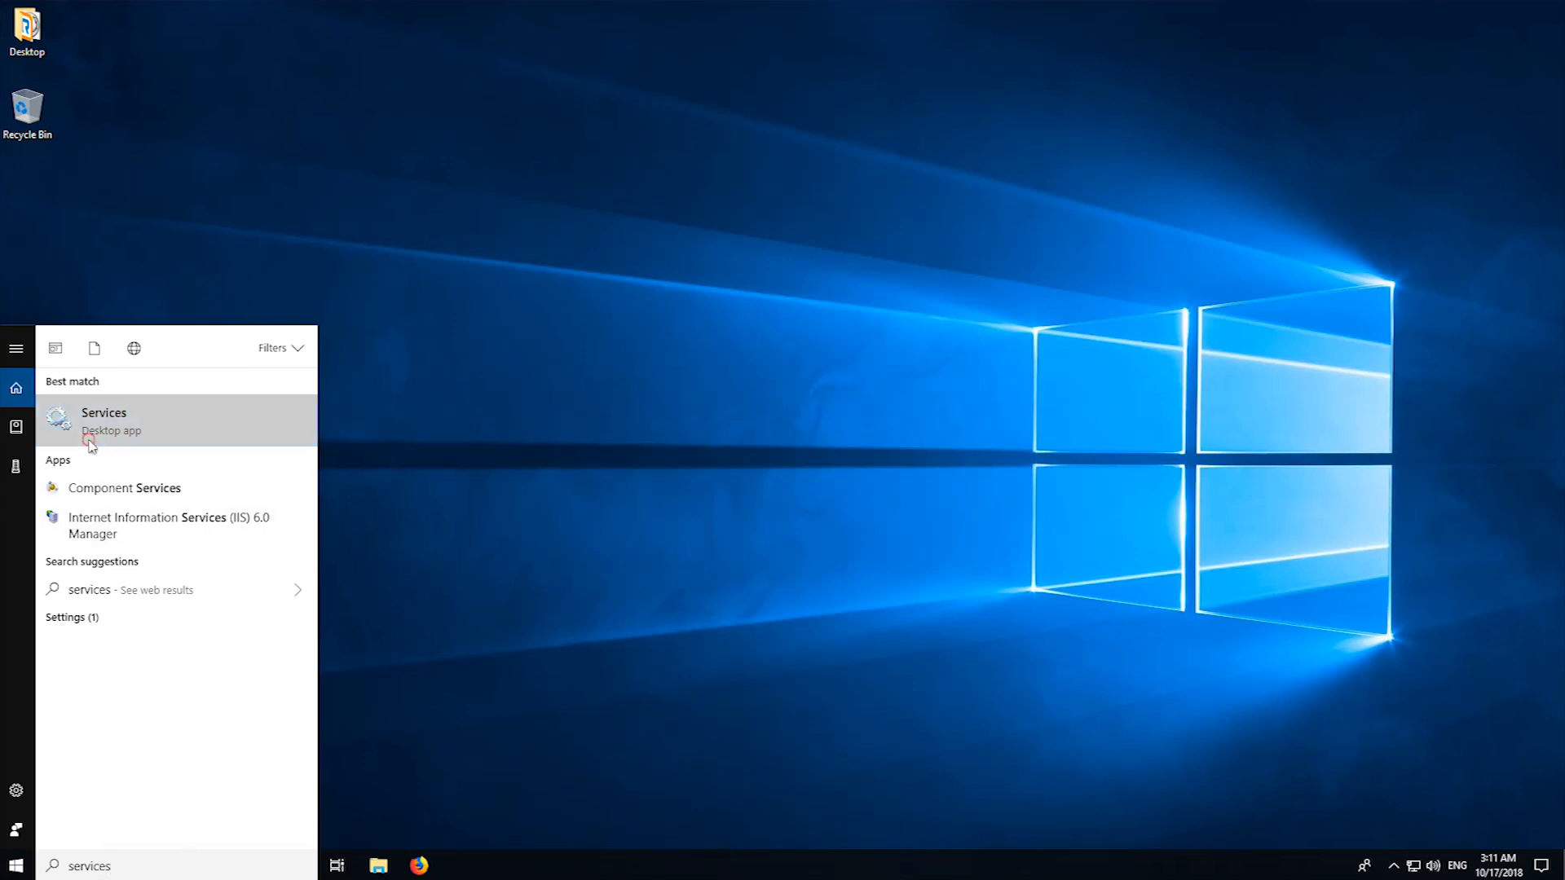
Launch Services and select the stopped DFServ service in the local services list
{"action": "left_click", "coordinate": [105, 419]}
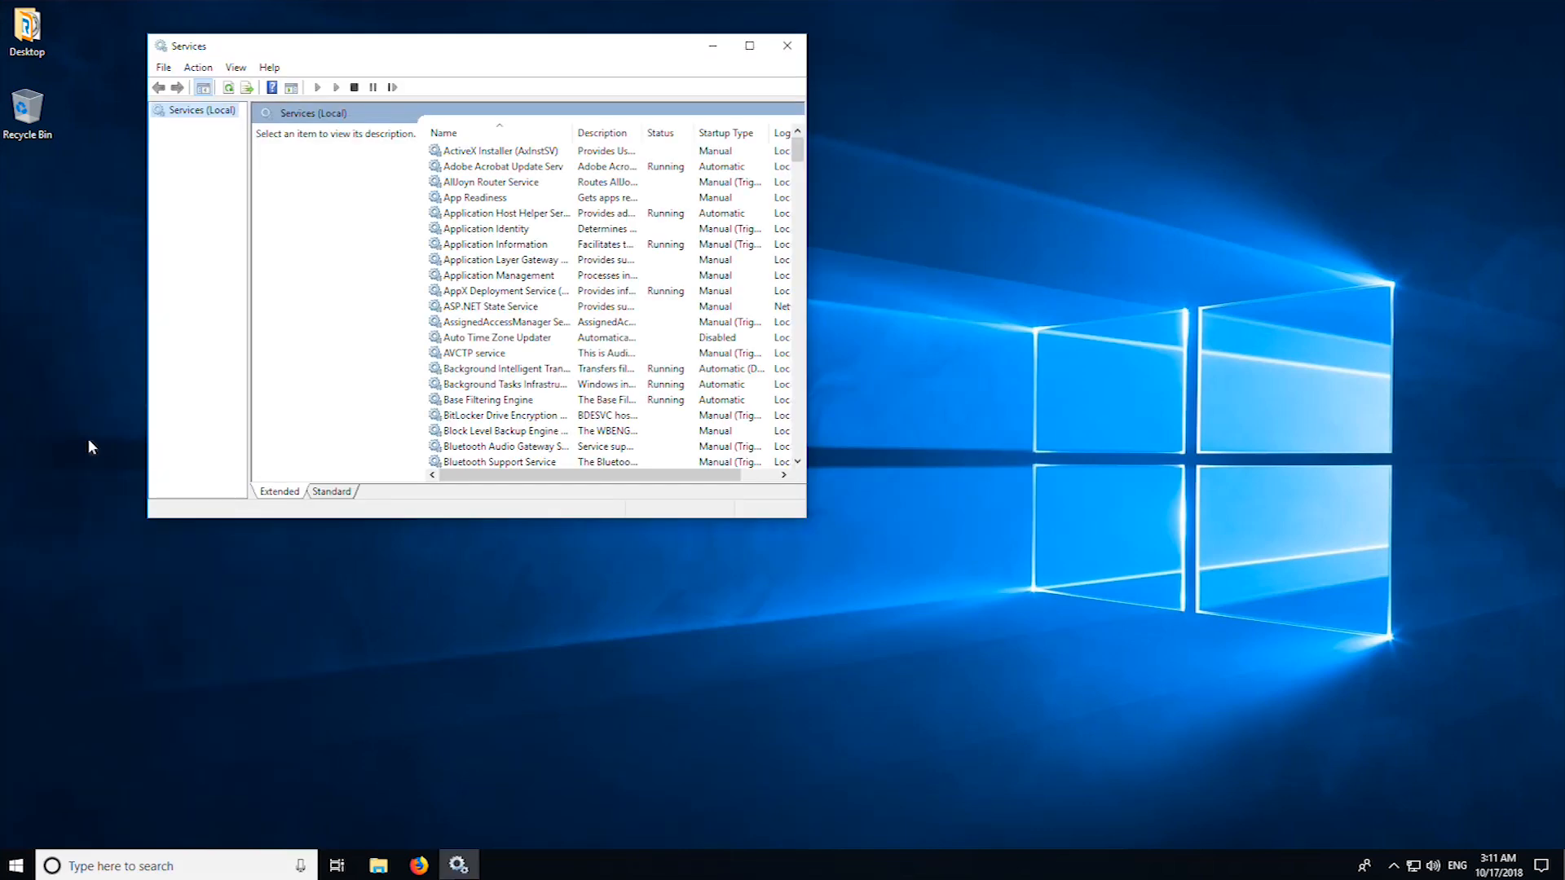
{"action": "mouse_move", "coordinate": [447, 308]}
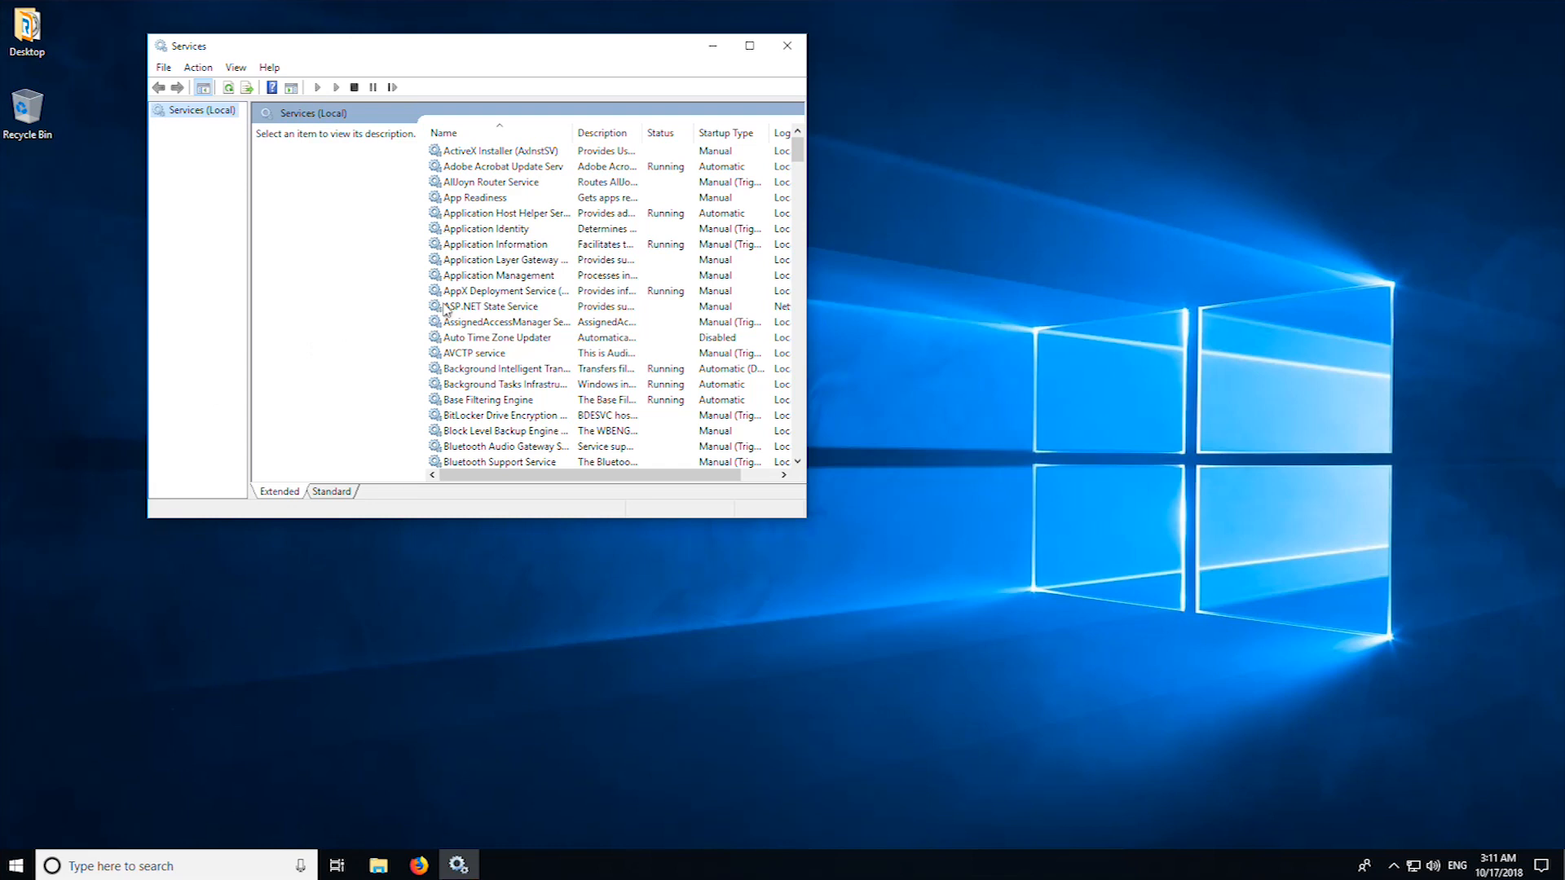
{"action": "left_click", "coordinate": [492, 306]}
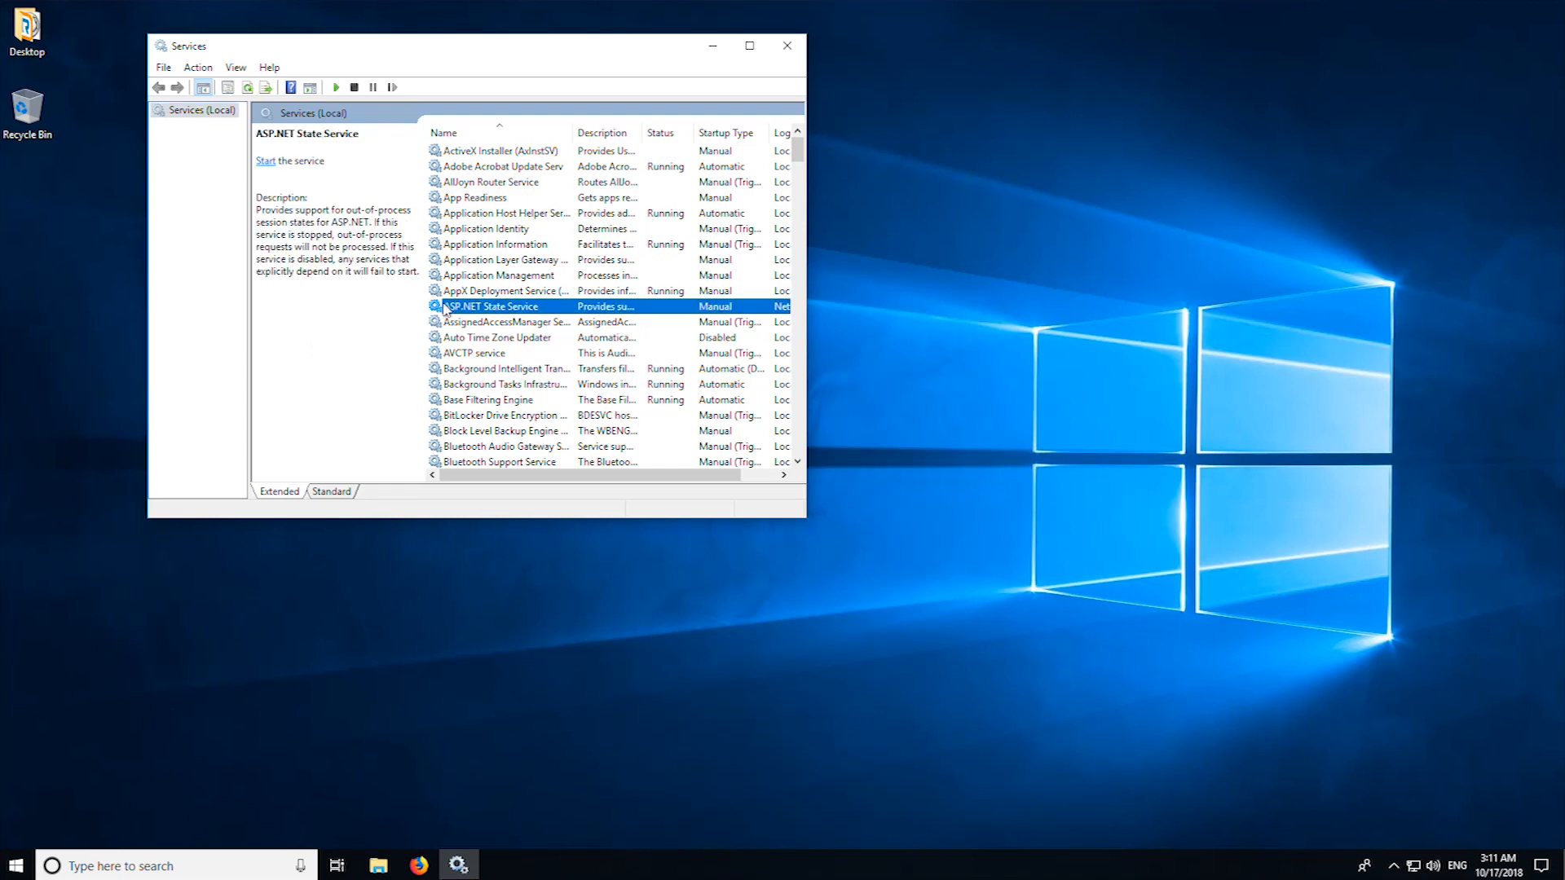
{"action": "scroll", "scroll_direction": "down", "scroll_amount": 3}
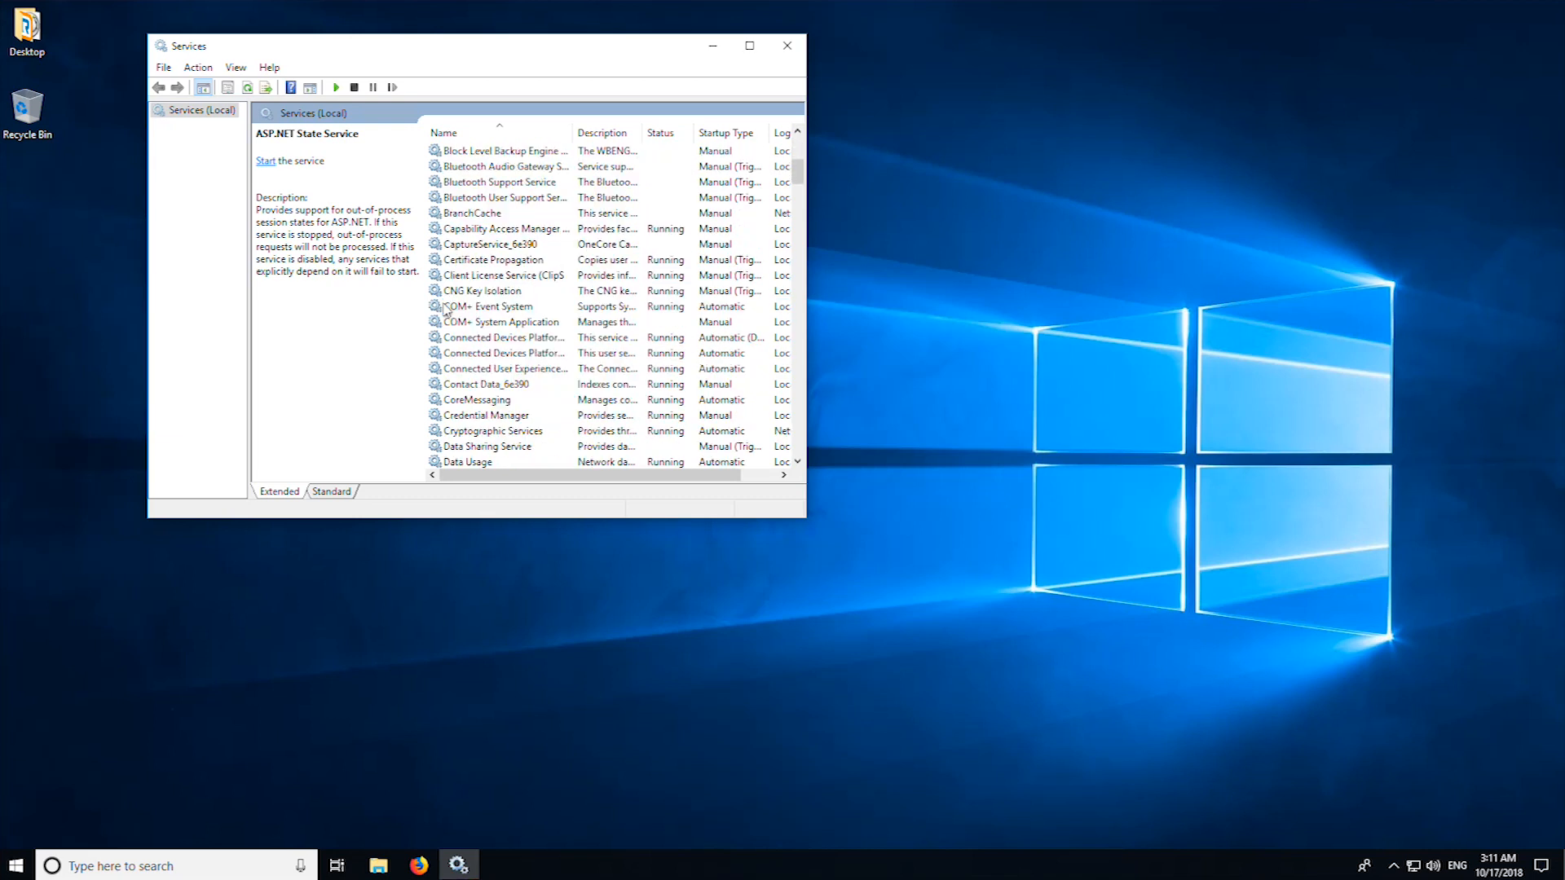
{"action": "scroll", "scroll_direction": "down", "scroll_amount": 3}
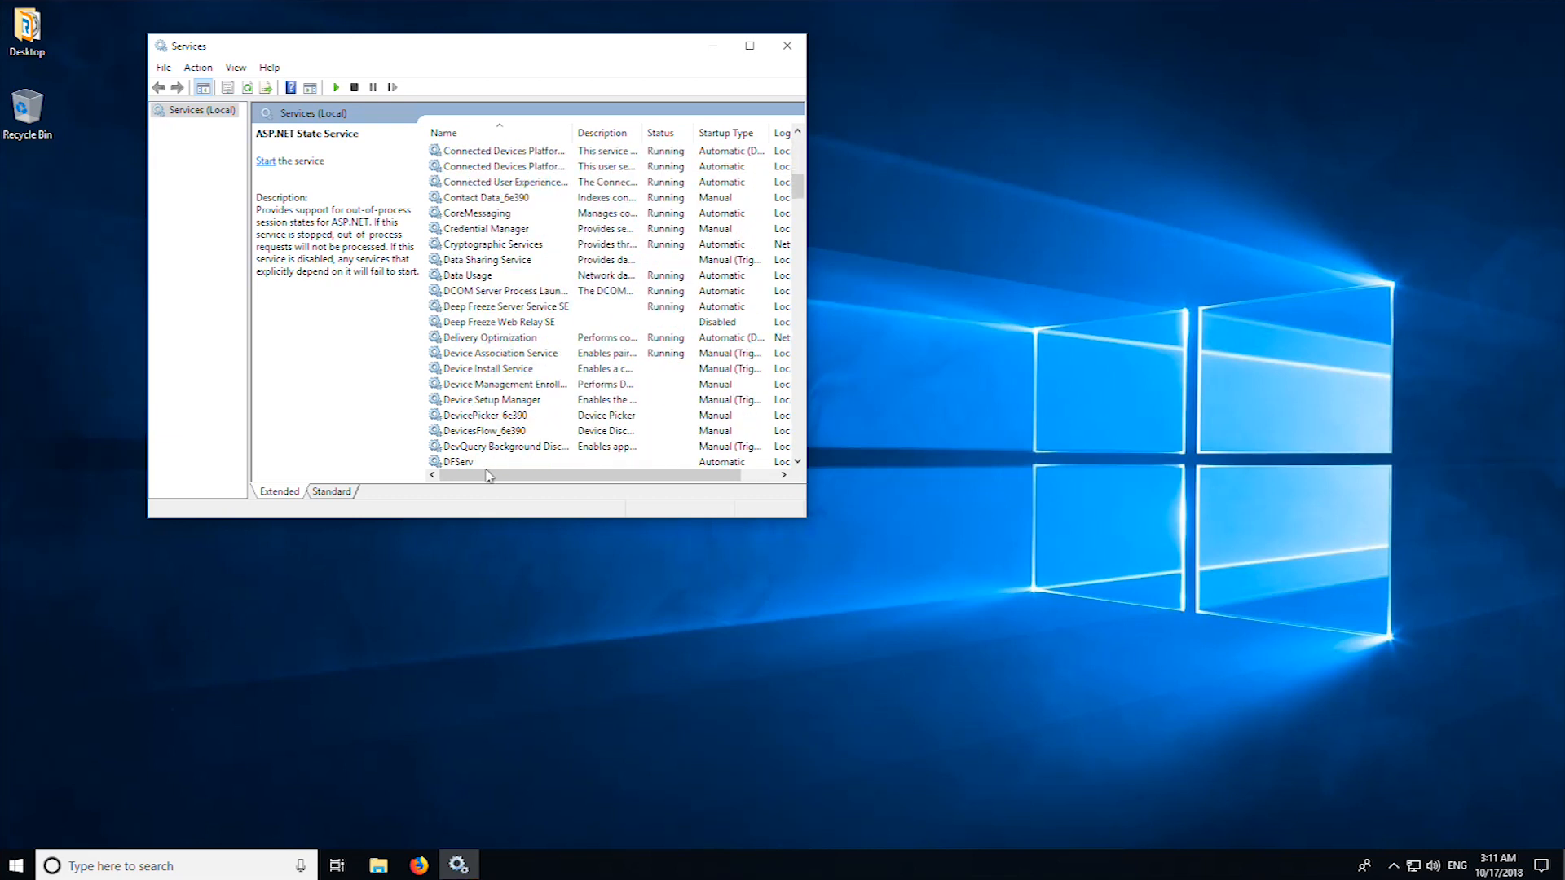
{"action": "left_click", "coordinate": [457, 369]}
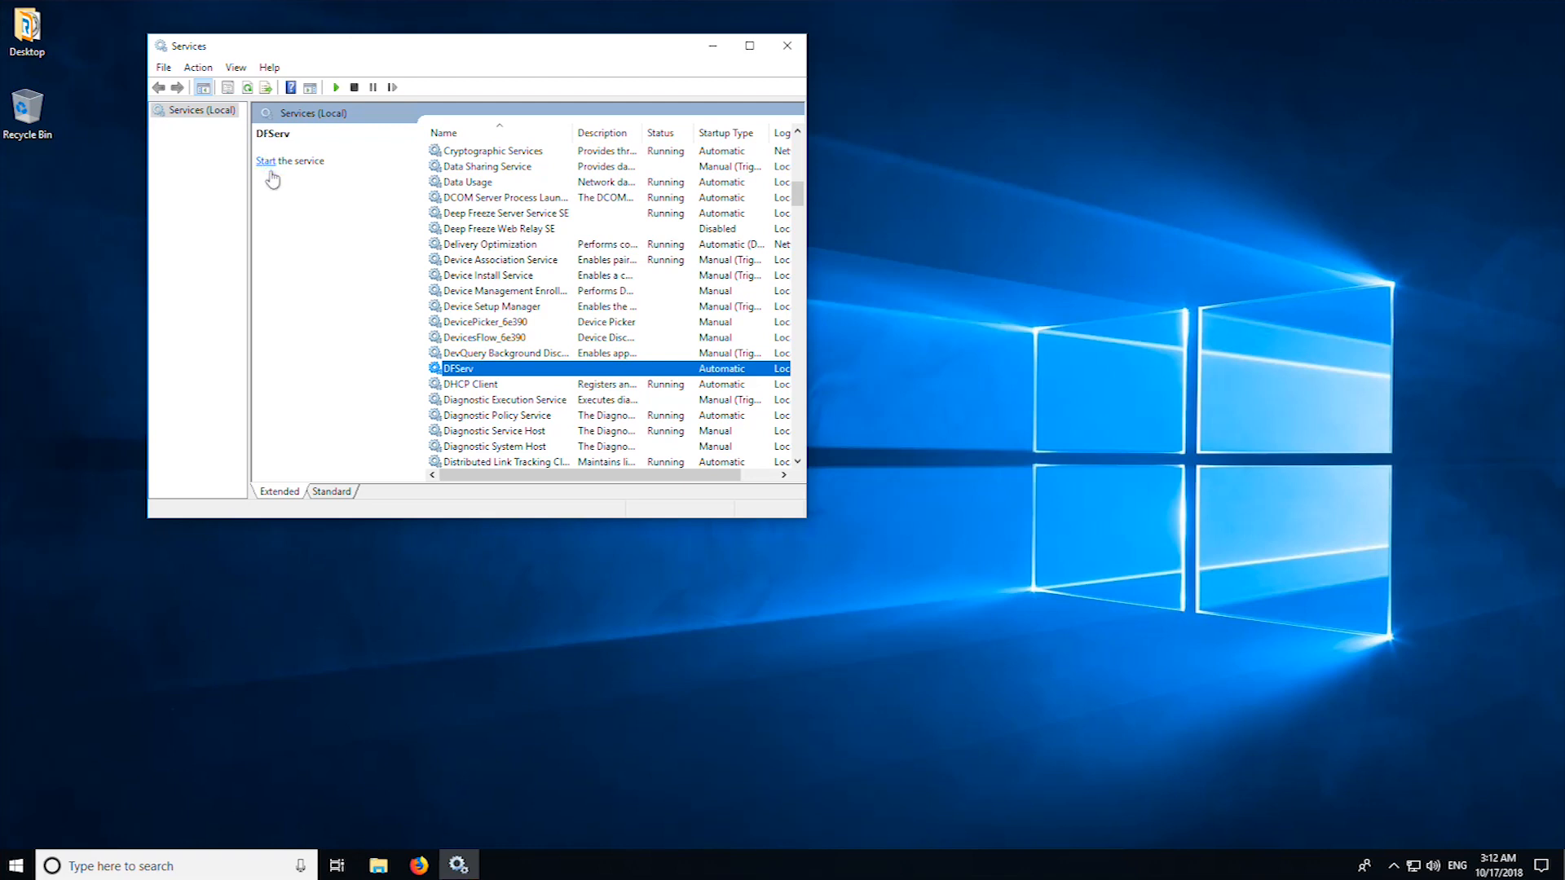
Start DFServ from its context menu so its status reads Running
{"action": "right_click", "coordinate": [457, 369]}
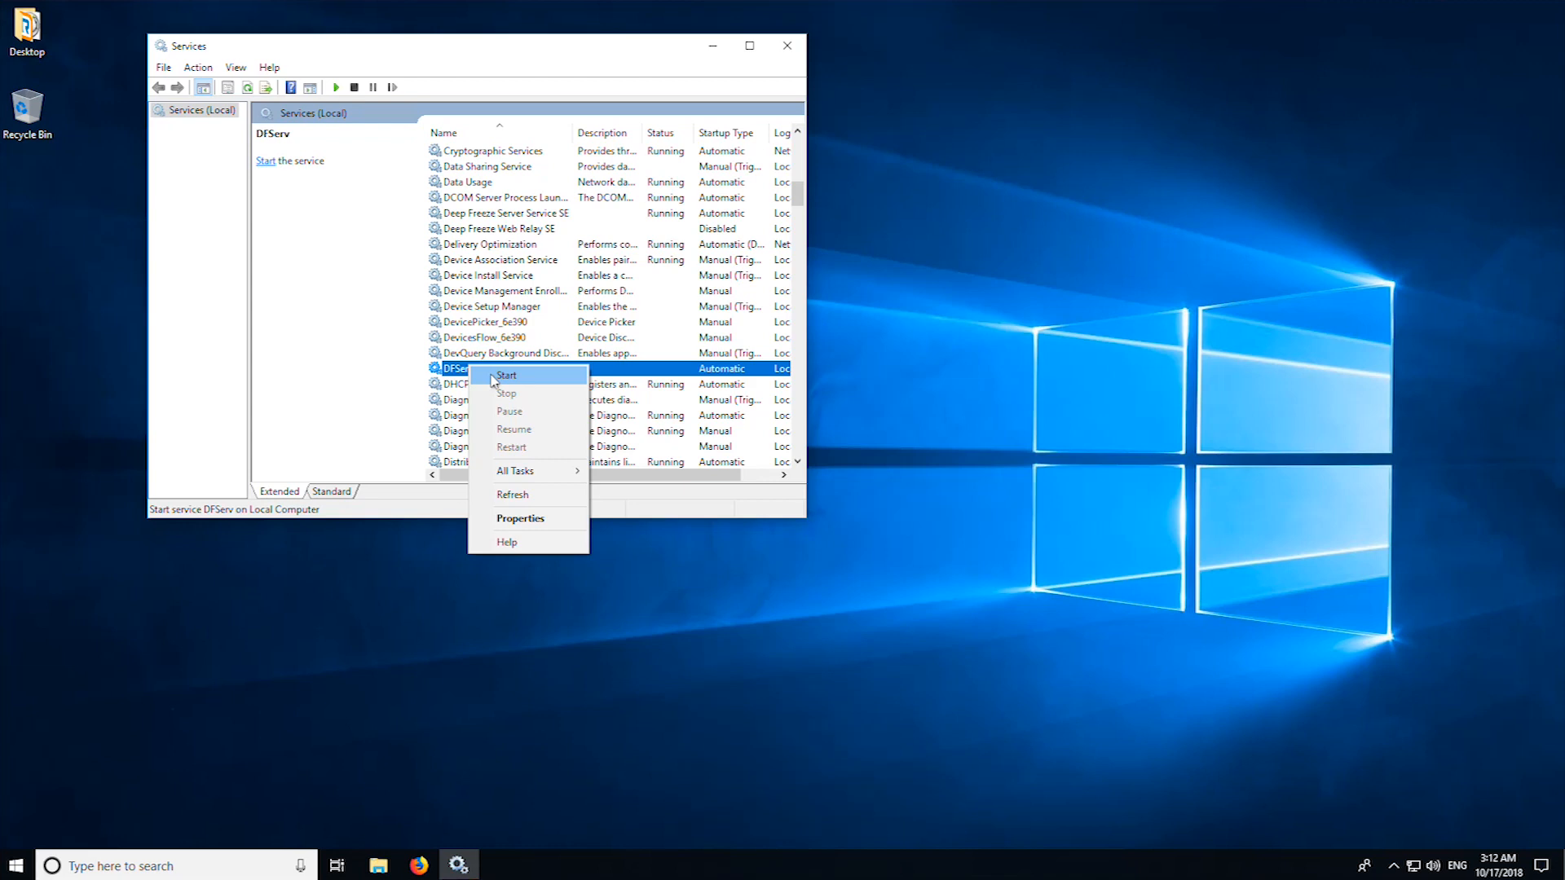
{"action": "left_click", "coordinate": [505, 375]}
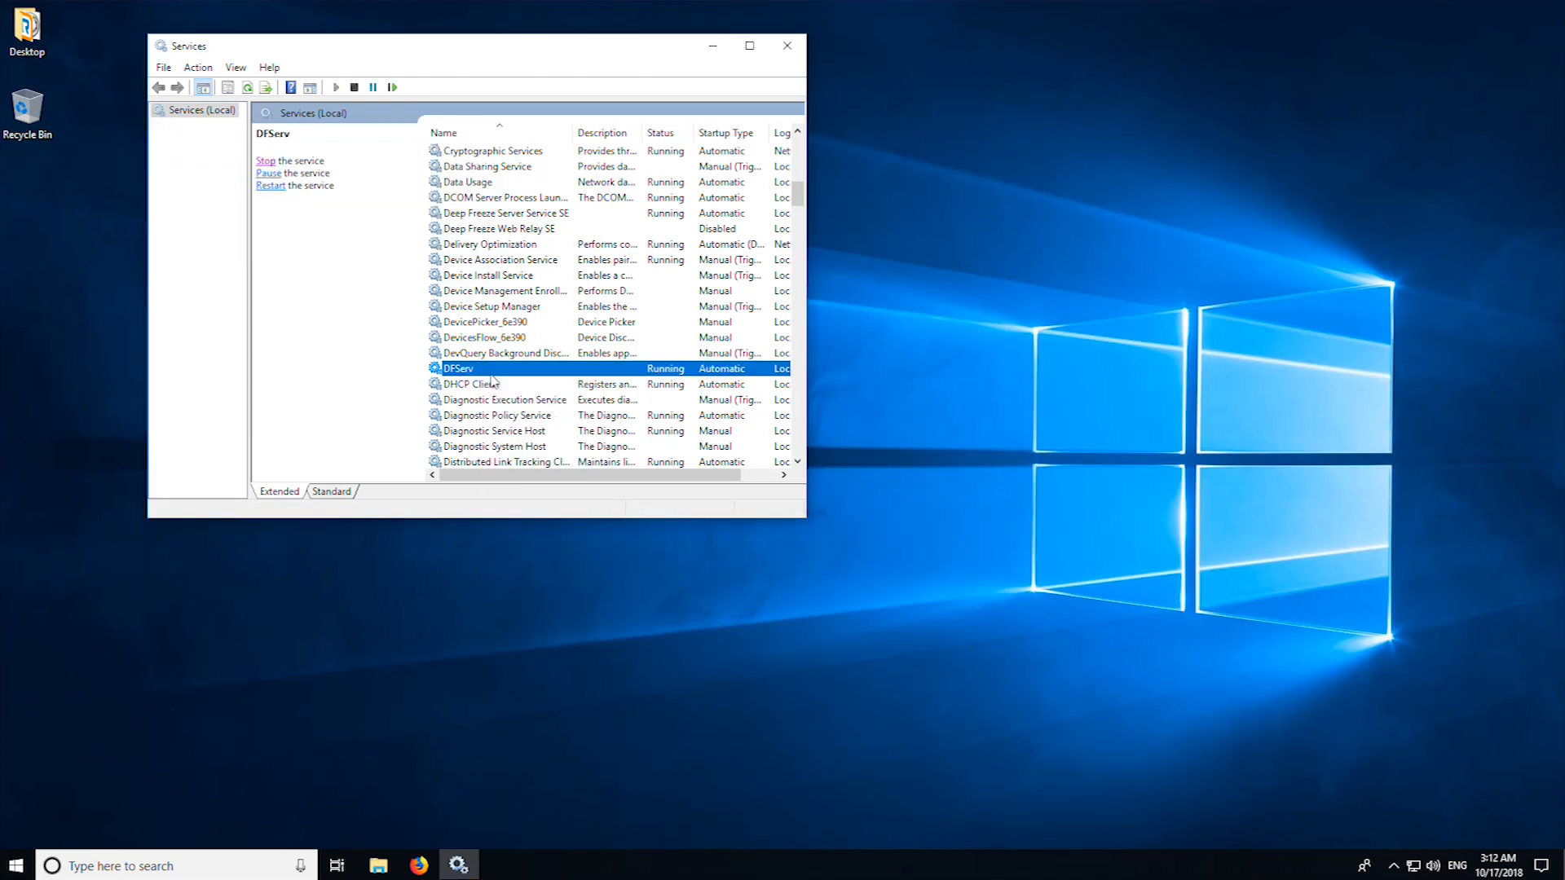
{"action": "mouse_move", "coordinate": [677, 372]}
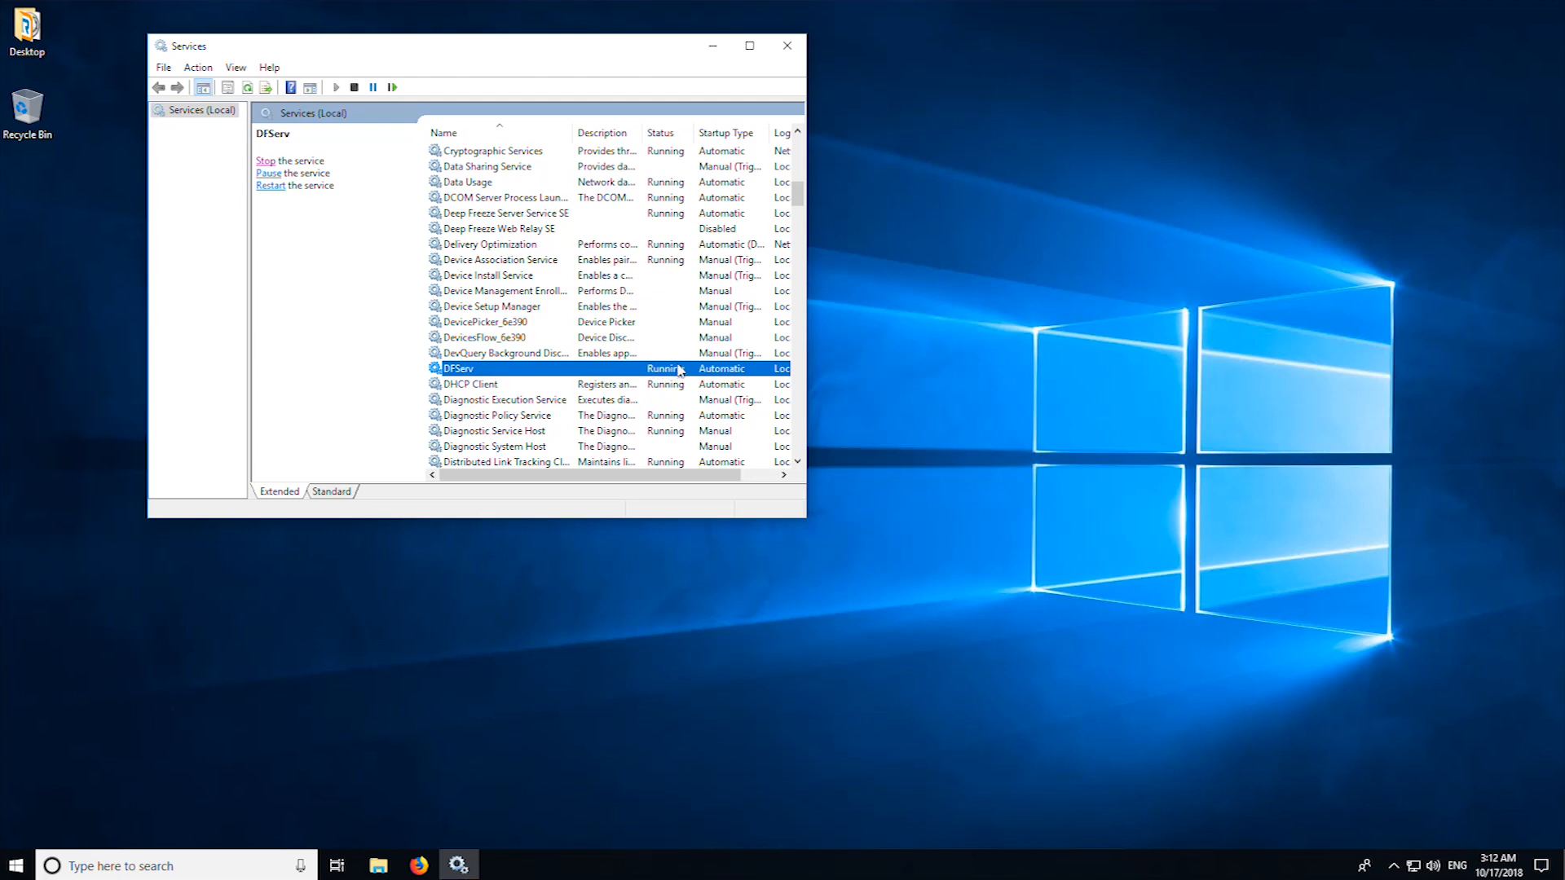
{"action": "mouse_move", "coordinate": [631, 371]}
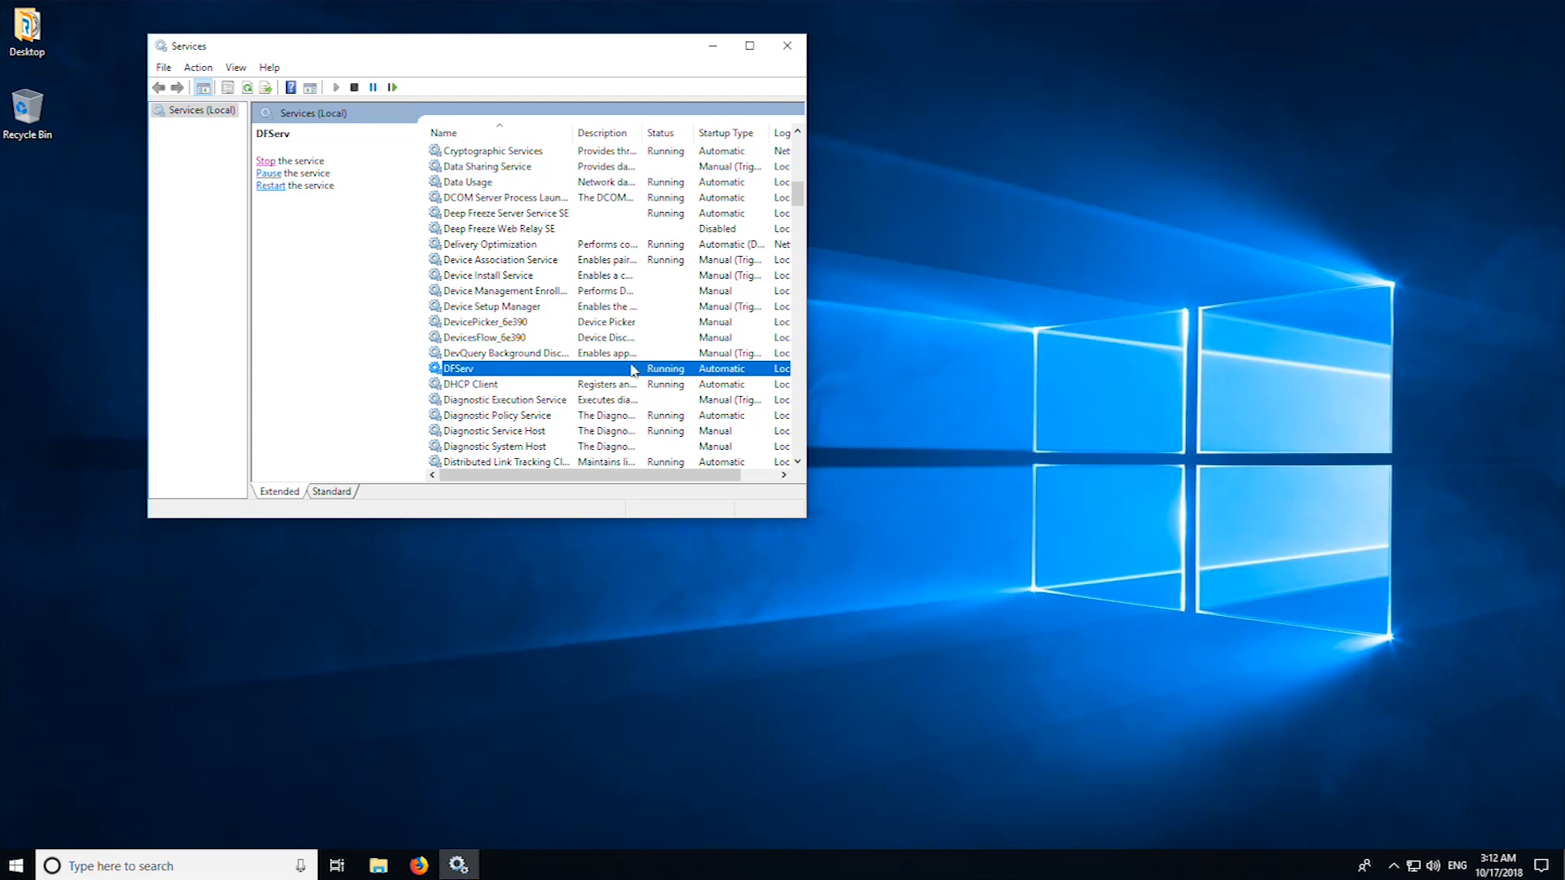
Restart DFServ, confirm it stays Running, and bring up File Explorer
{"action": "right_click", "coordinate": [454, 368]}
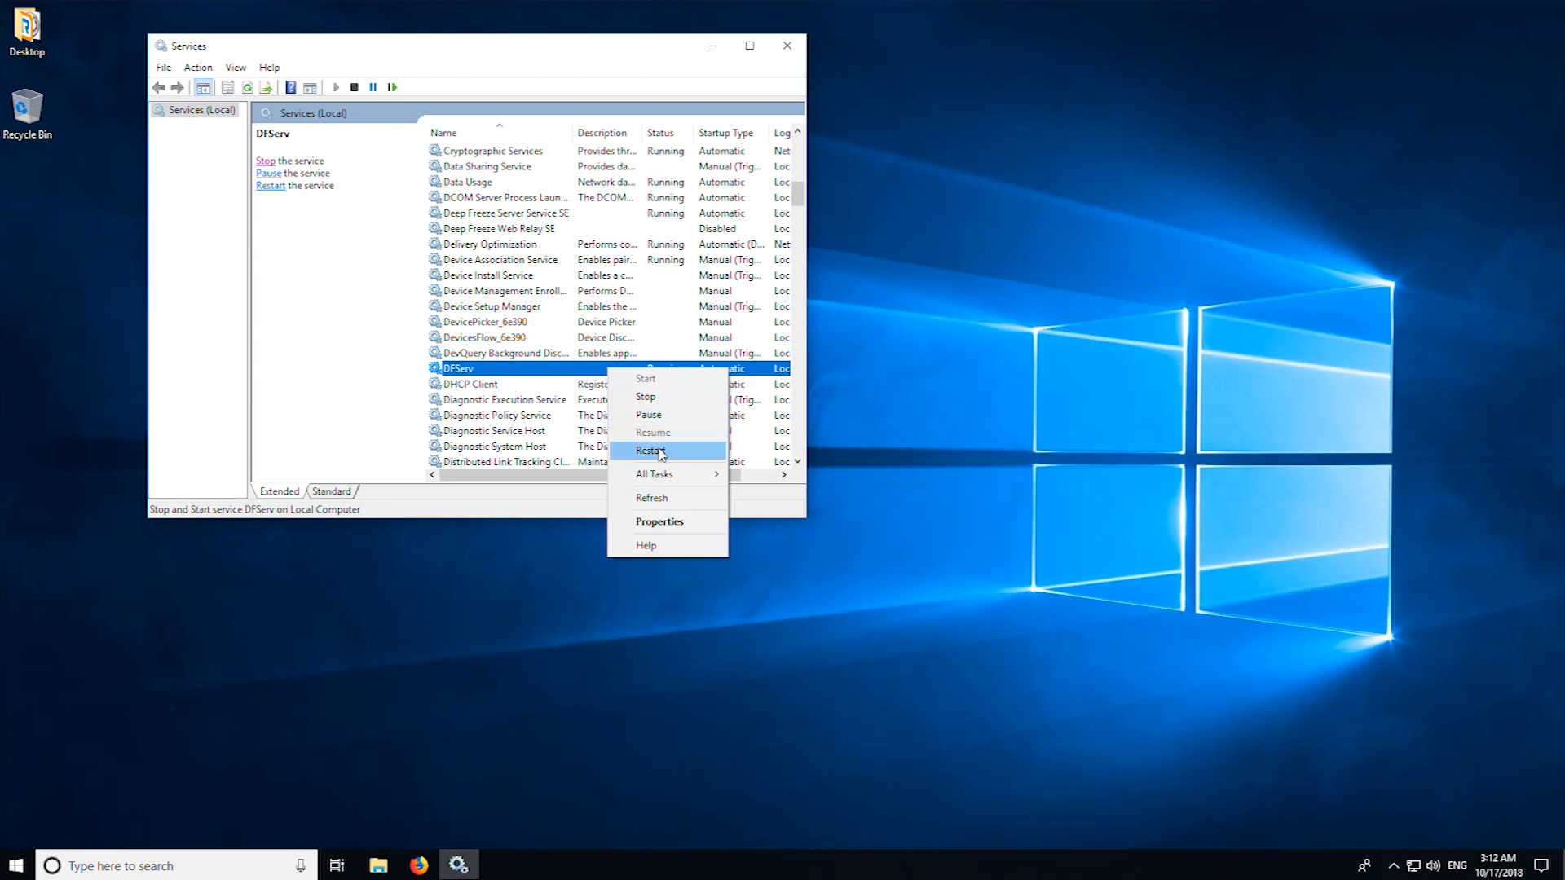
{"action": "left_click", "coordinate": [650, 450]}
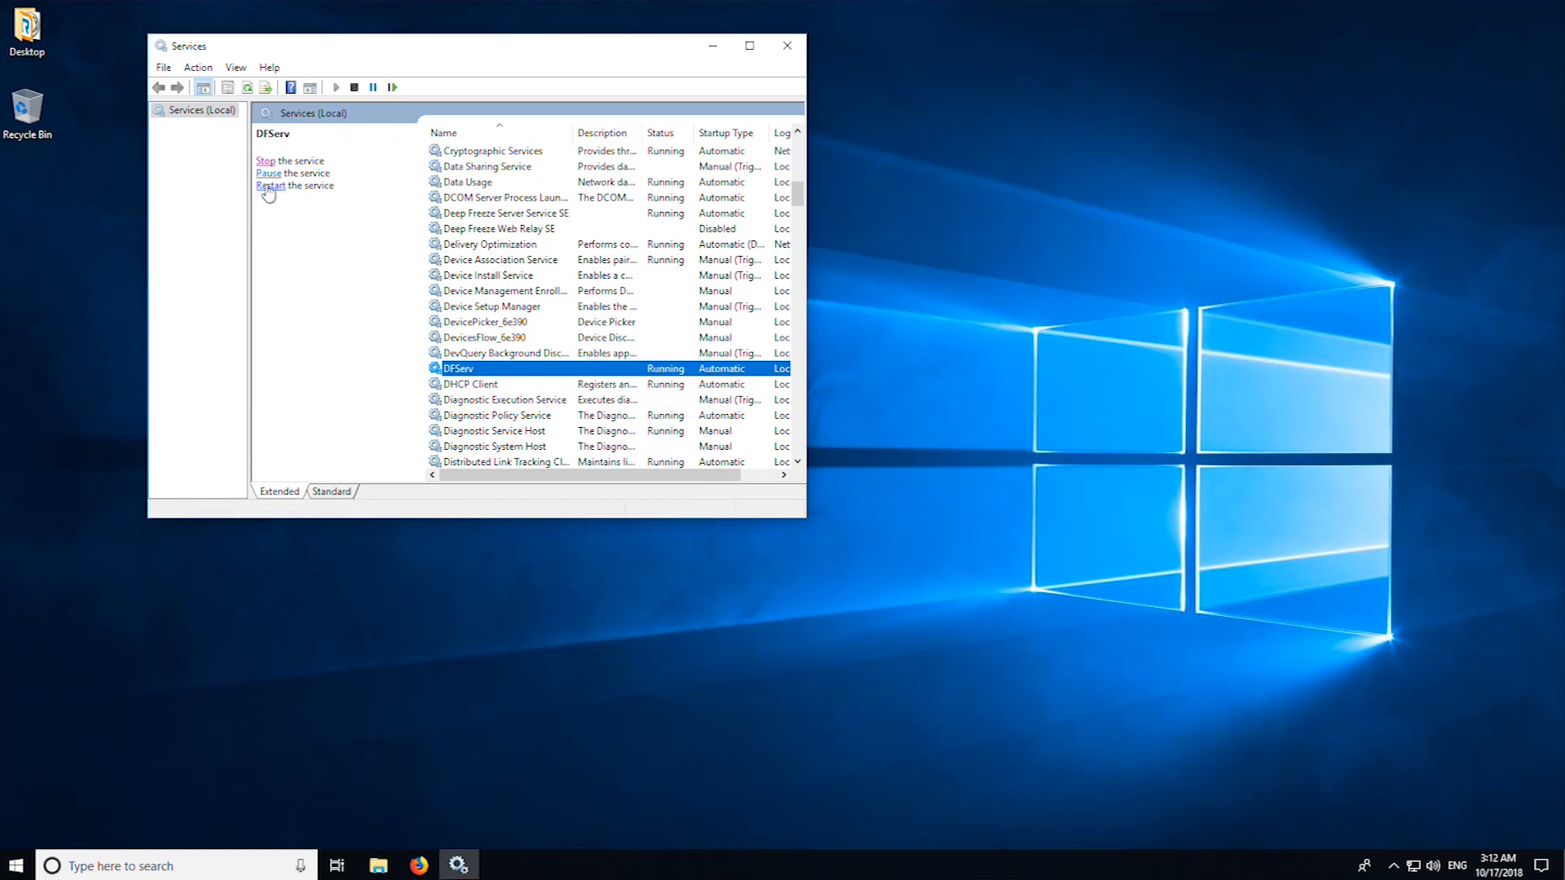
{"action": "left_click", "coordinate": [376, 866]}
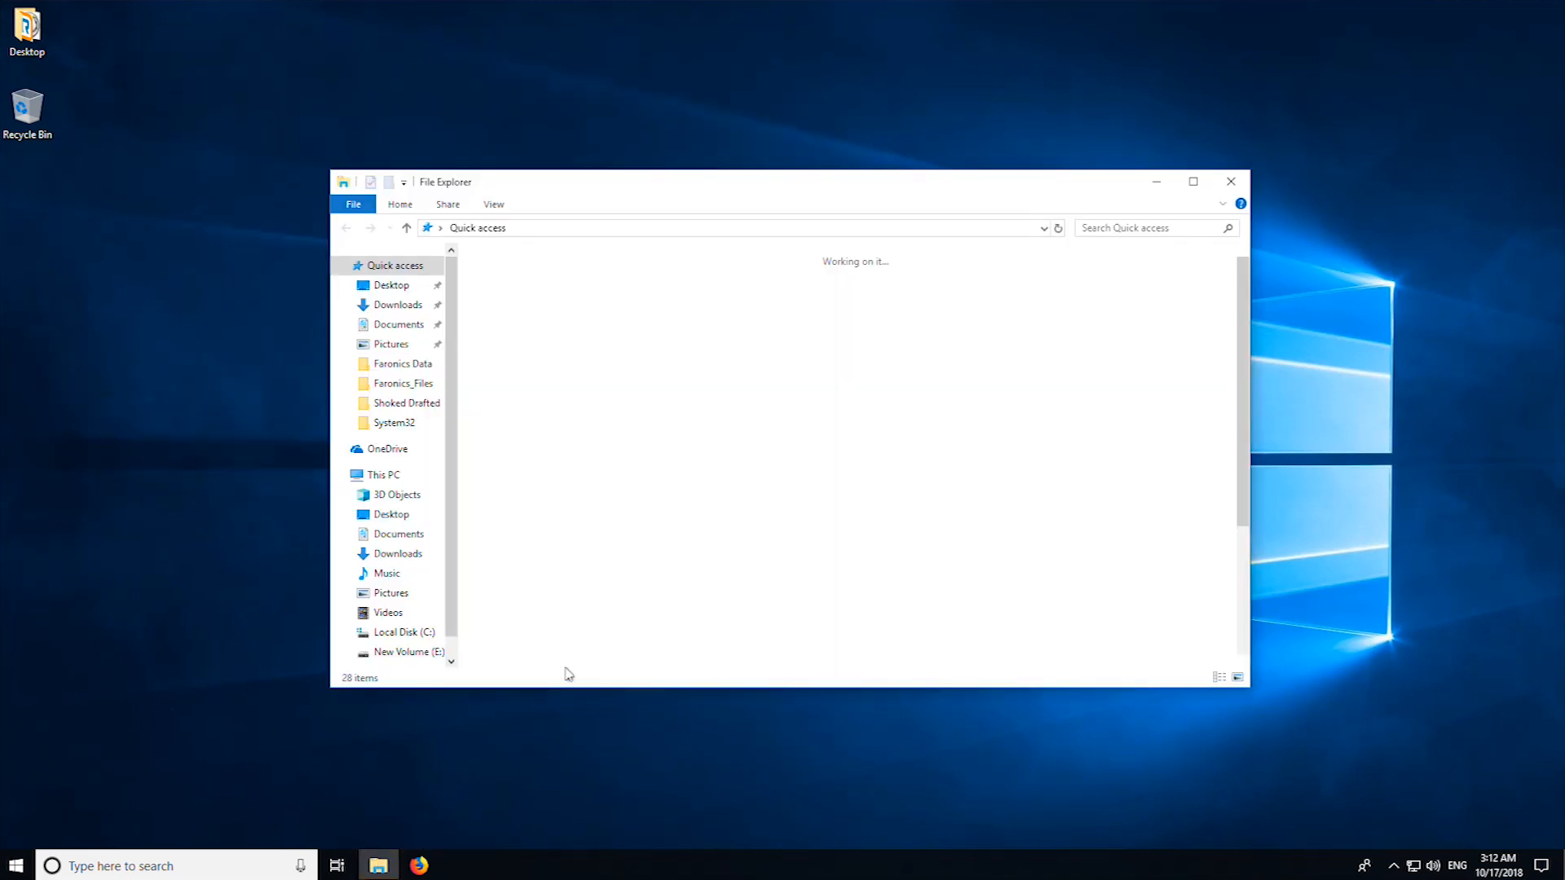
Browse C:\Program Files (x86)\Faronics\Deep Freeze\Install C-0\_$Df to reveal FrzState2k
{"action": "left_click", "coordinate": [404, 633]}
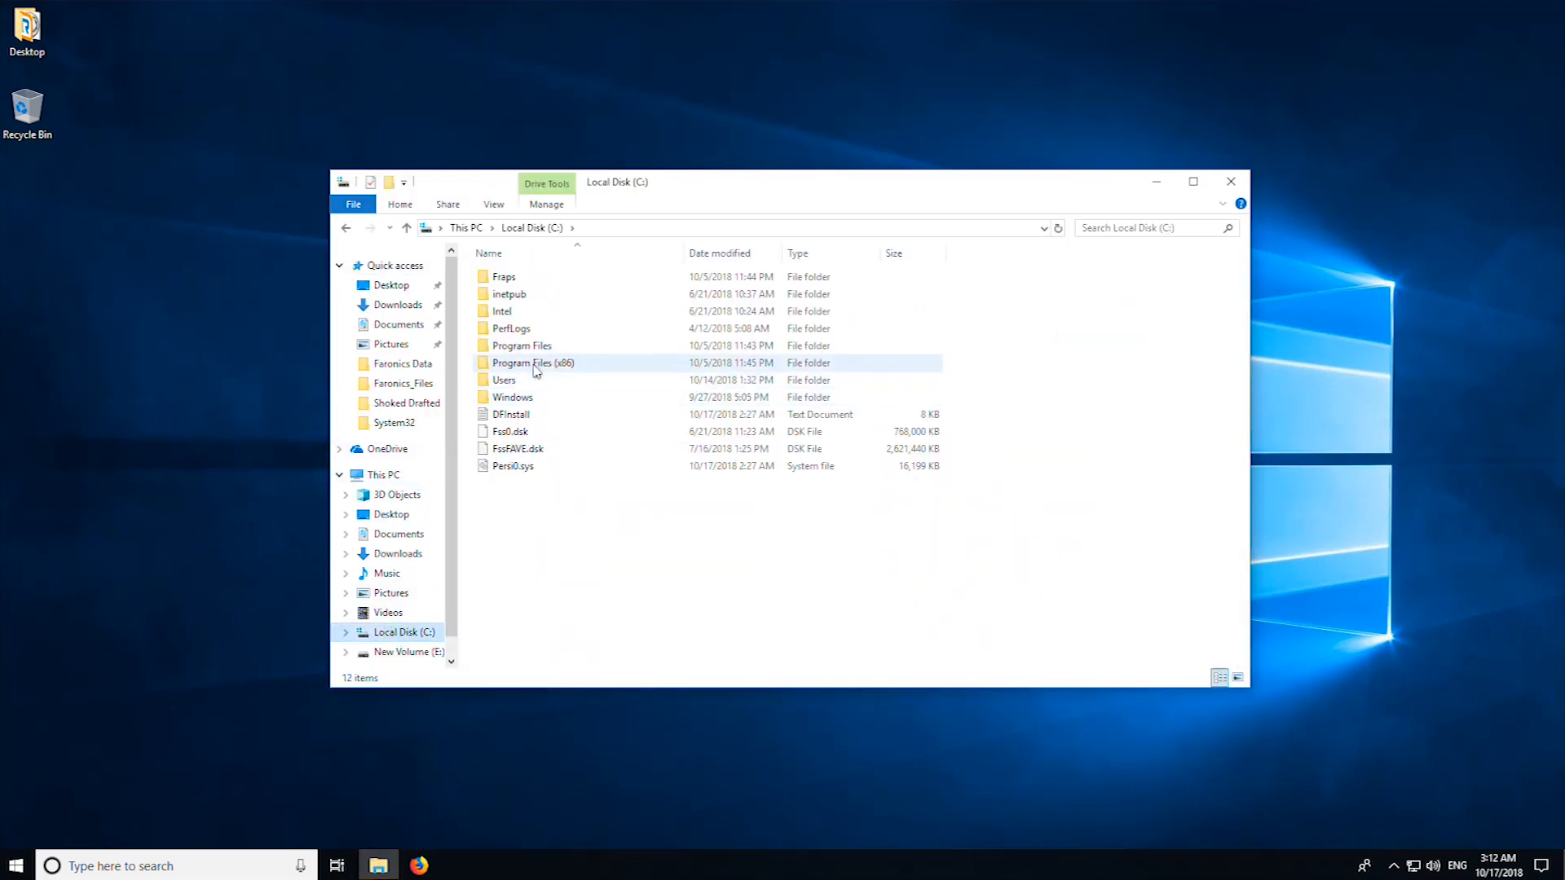
{"action": "double_click", "coordinate": [533, 362]}
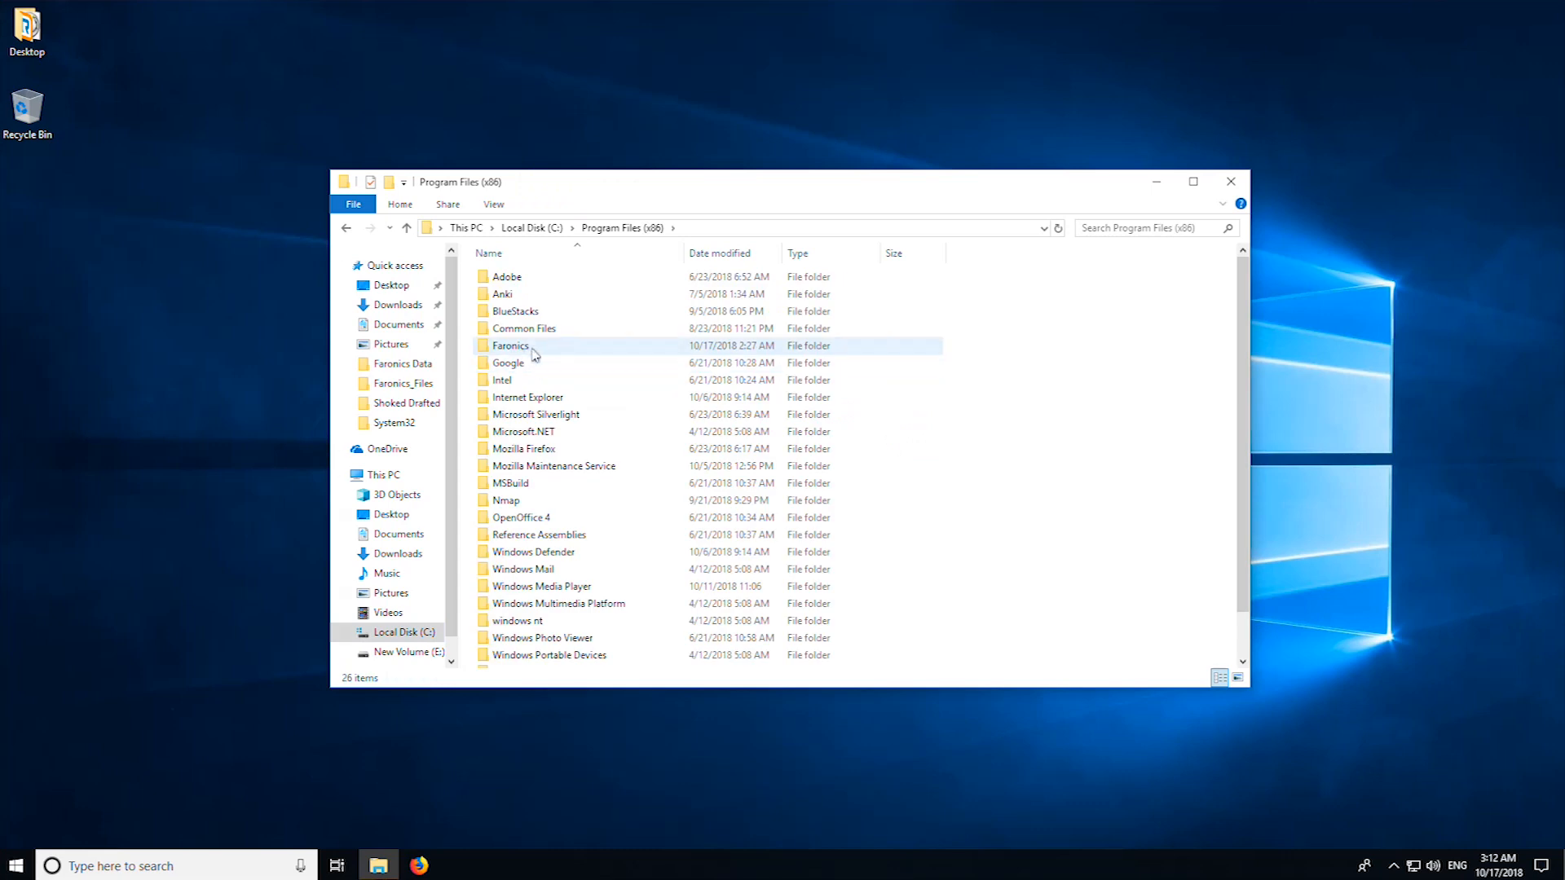
{"action": "double_click", "coordinate": [510, 346]}
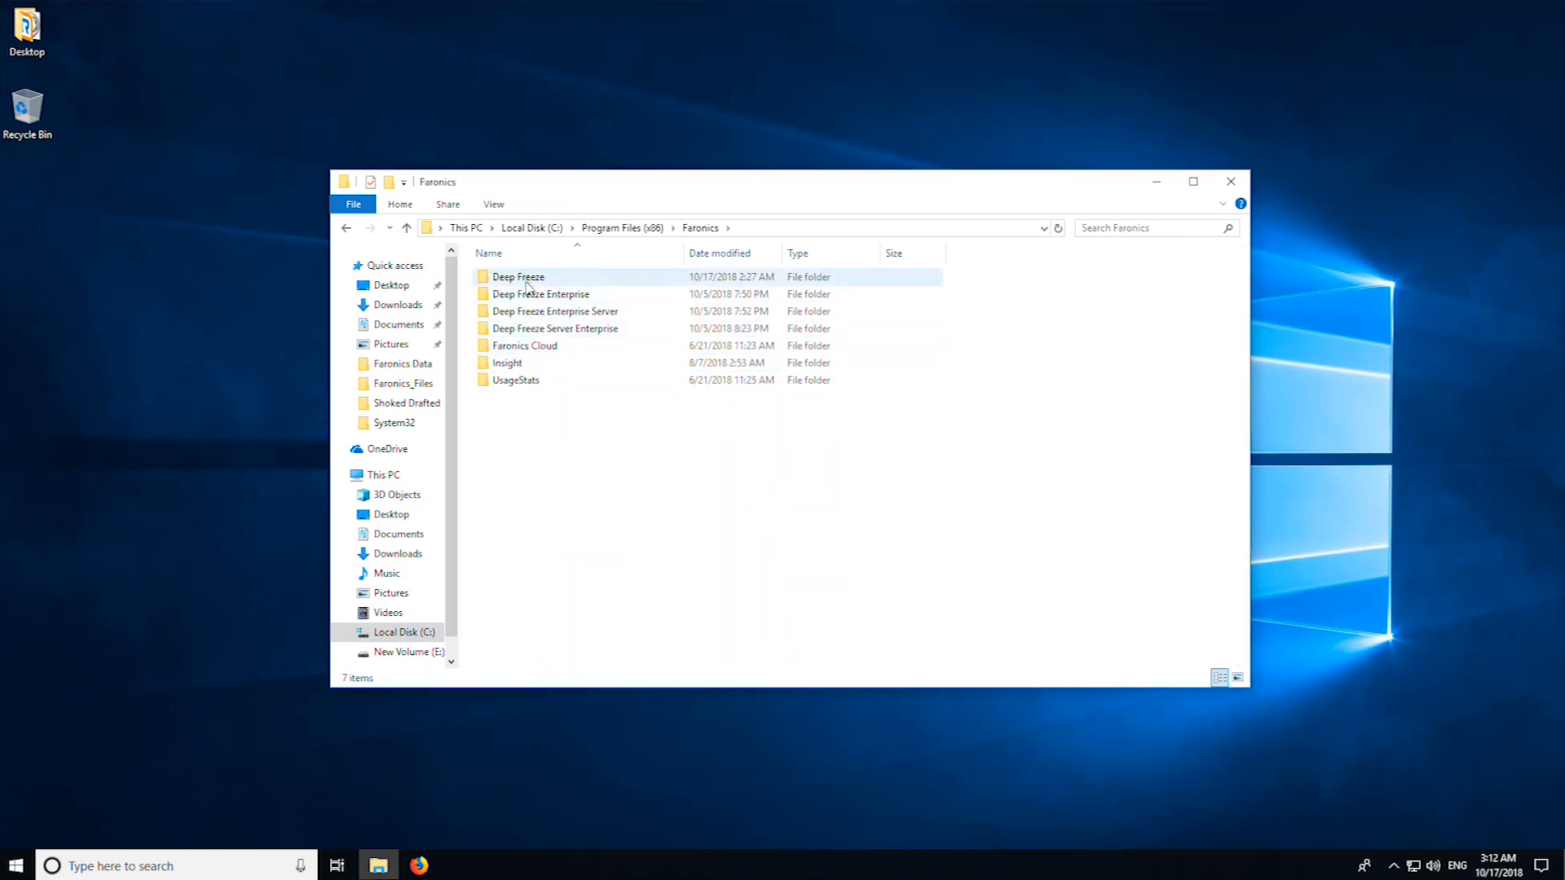
{"action": "double_click", "coordinate": [517, 277]}
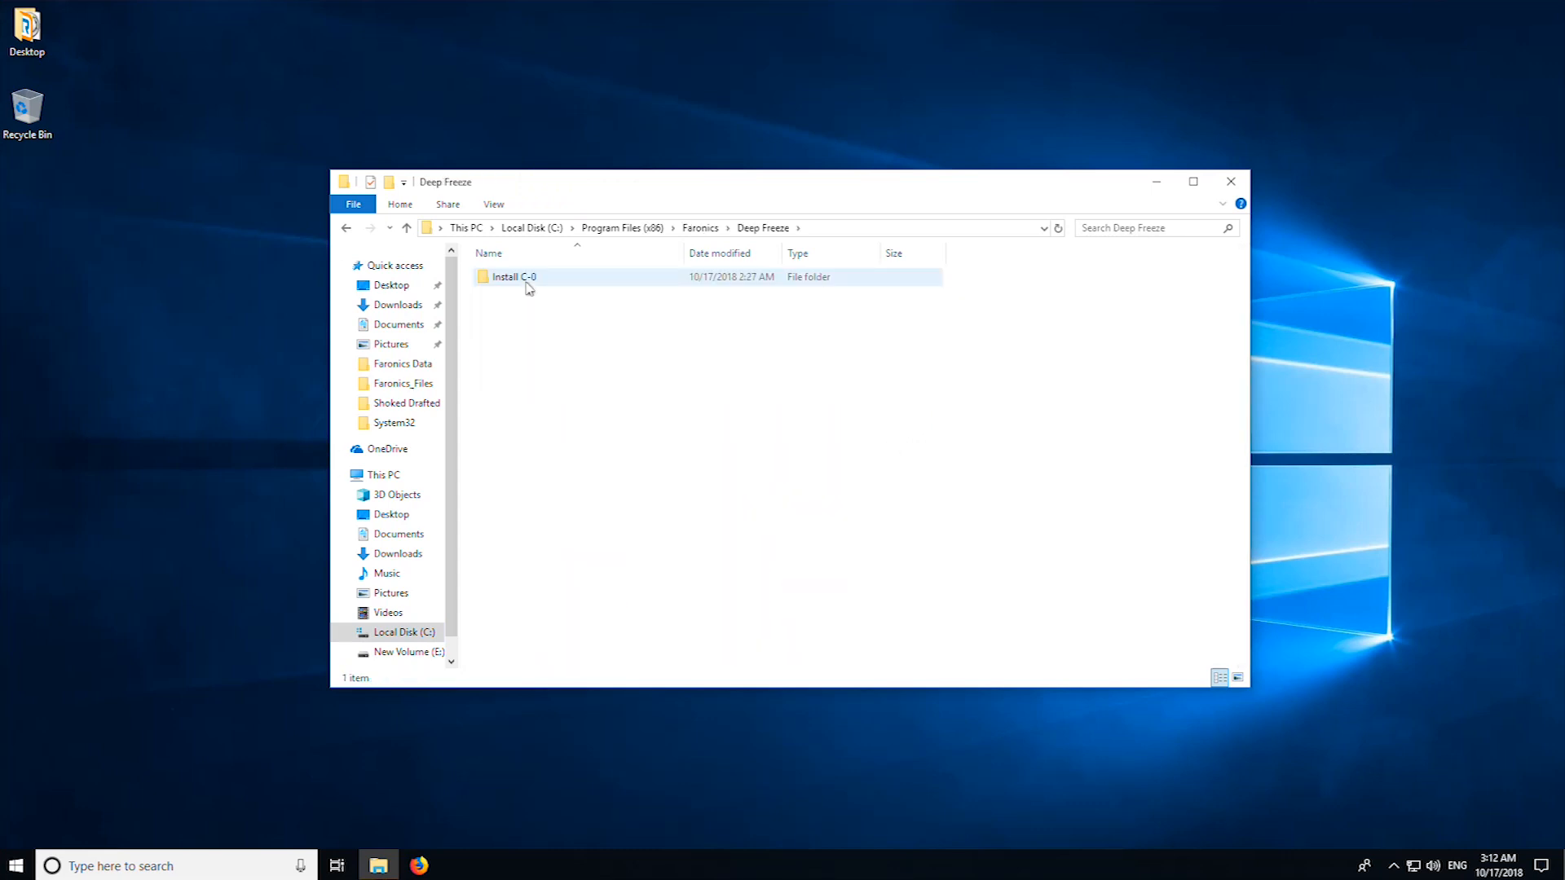
{"action": "double_click", "coordinate": [513, 277]}
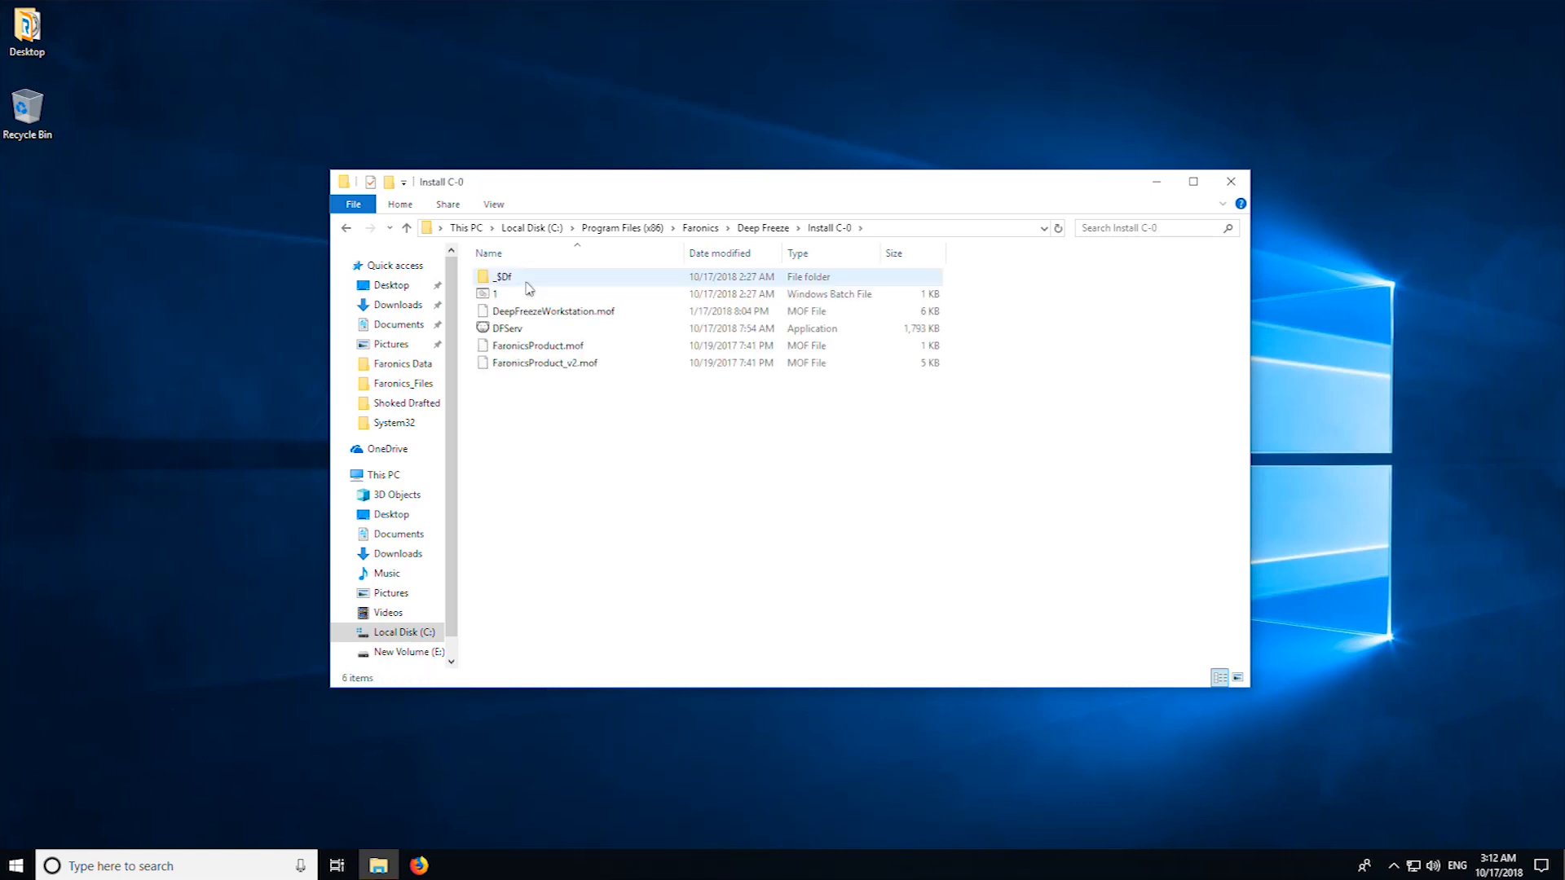
{"action": "double_click", "coordinate": [504, 277]}
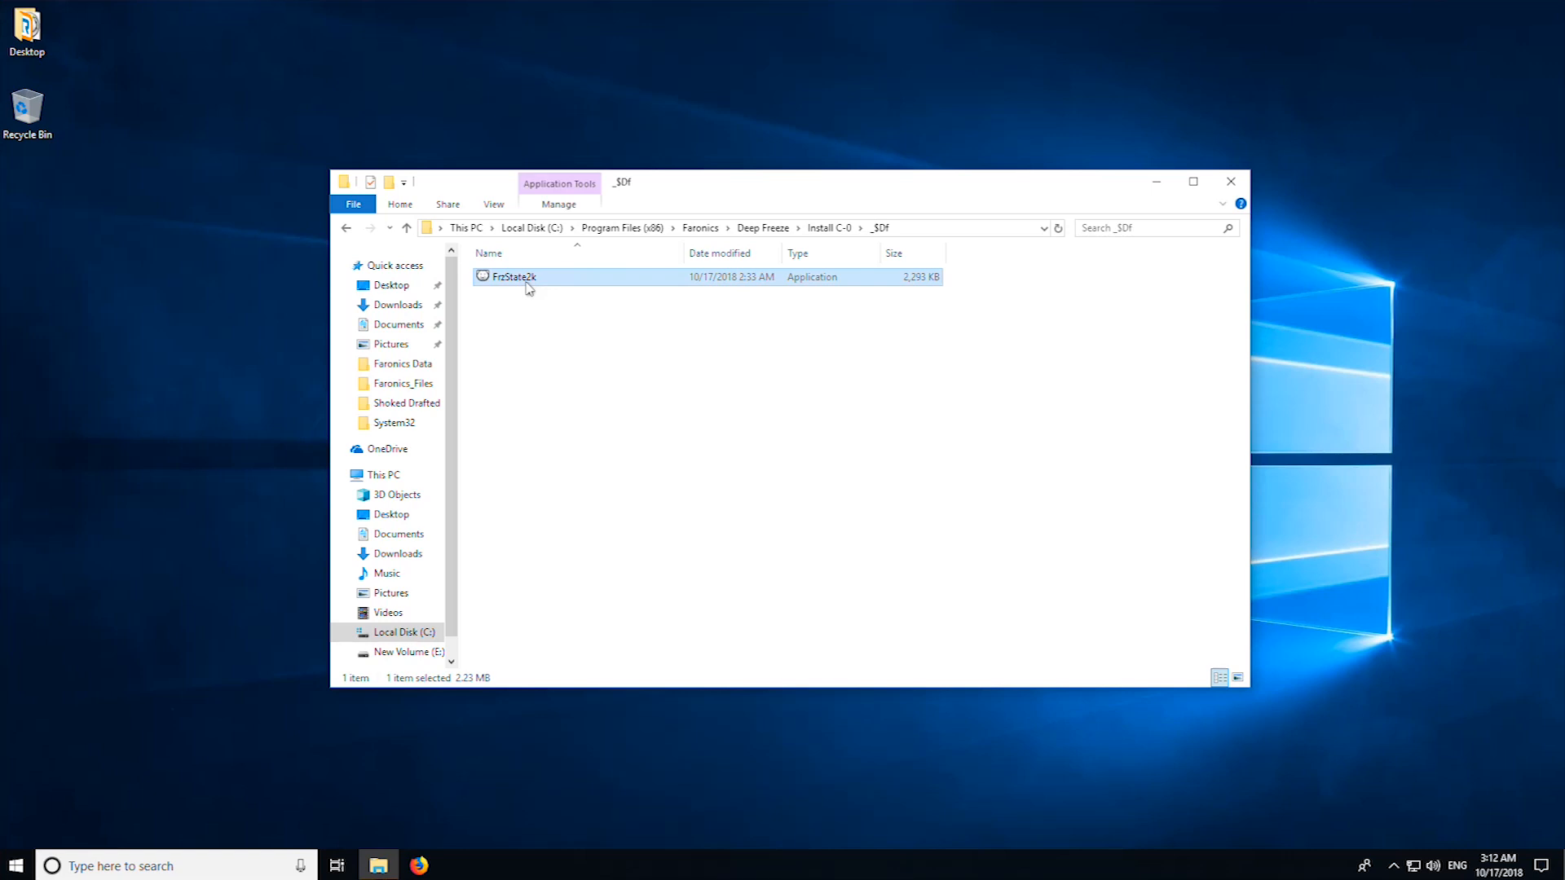